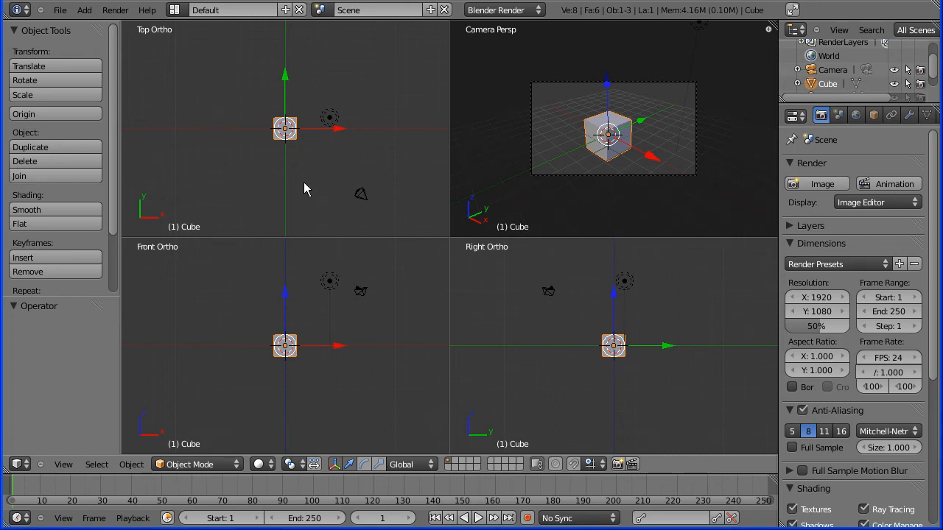
Stretch the default cube into a tall thin bar along Z
left_click(29, 65)
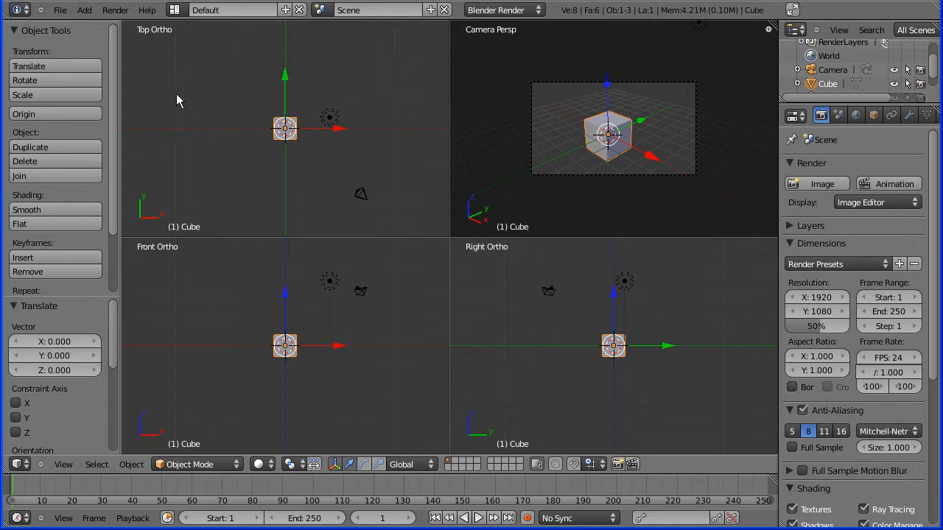
mouse_move(292, 140)
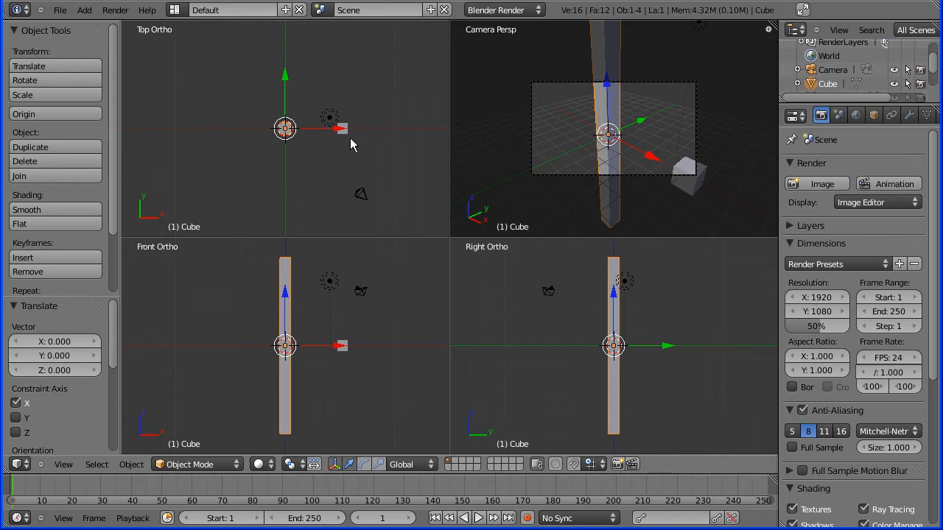
mouse_move(360, 299)
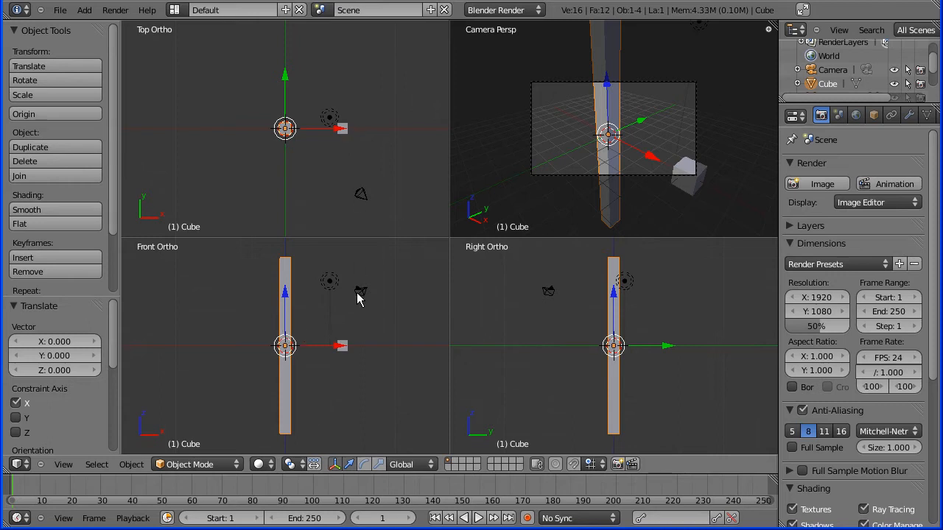
Duplicate and position angled branch pieces to form Y-shaped forks on the bar
left_click(29, 147)
type("3")
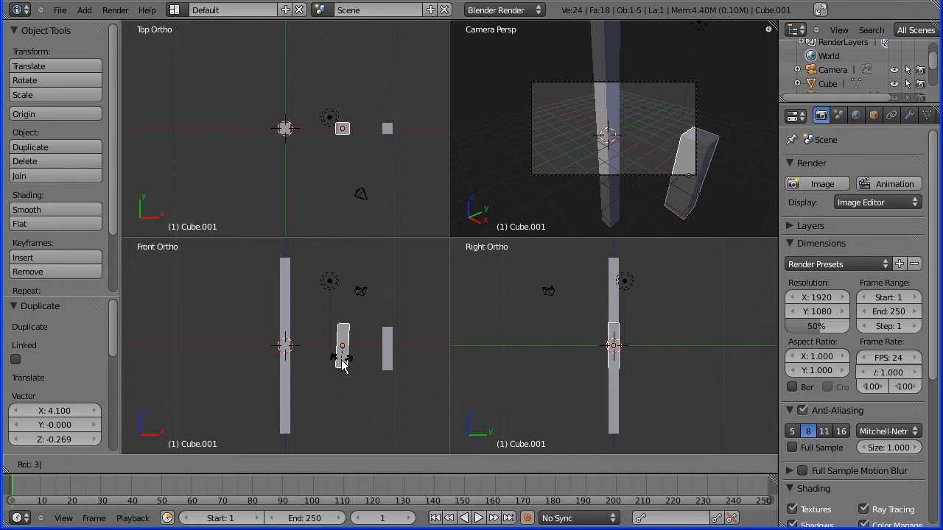
left_click(342, 345)
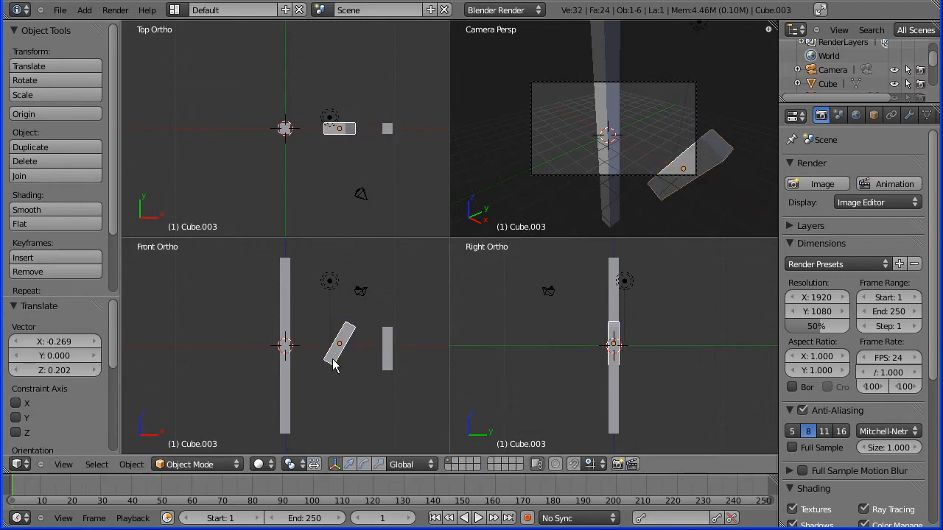
left_click_drag(339, 346, 297, 280)
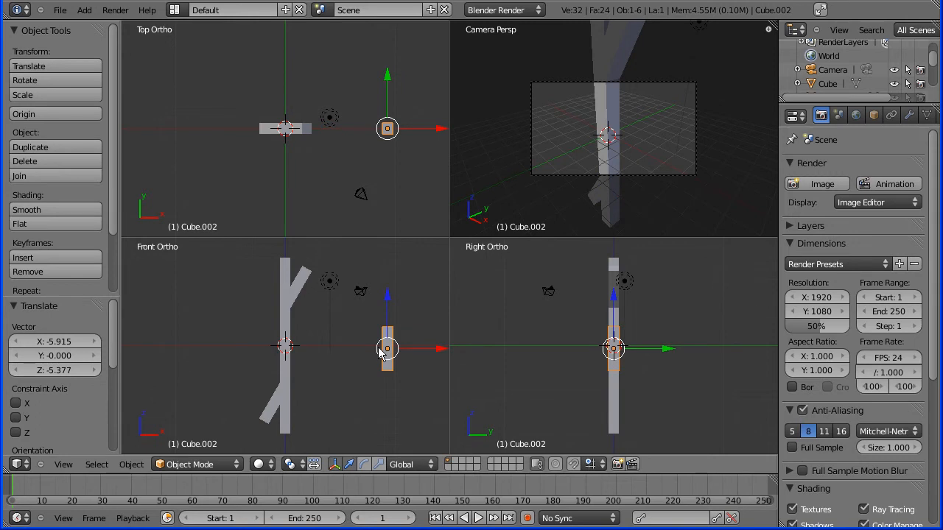
left_click_drag(385, 348, 339, 348)
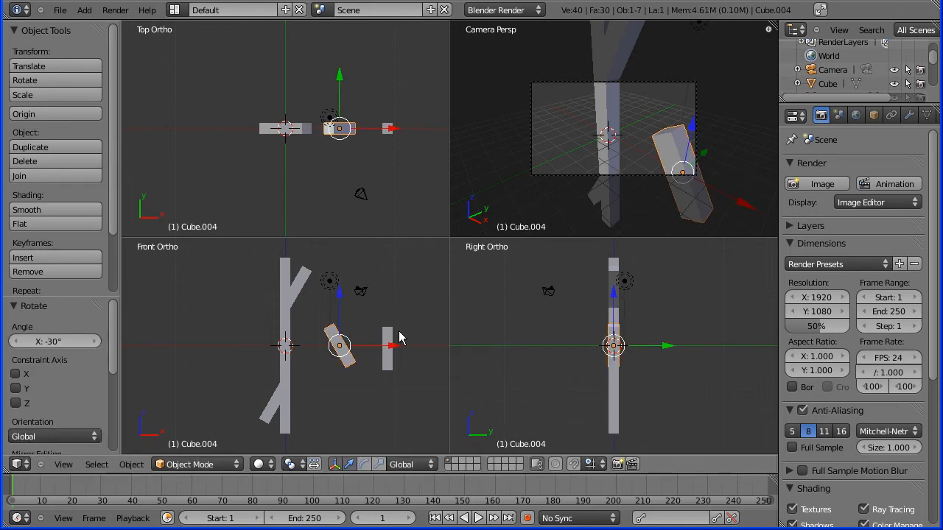
mouse_move(386, 368)
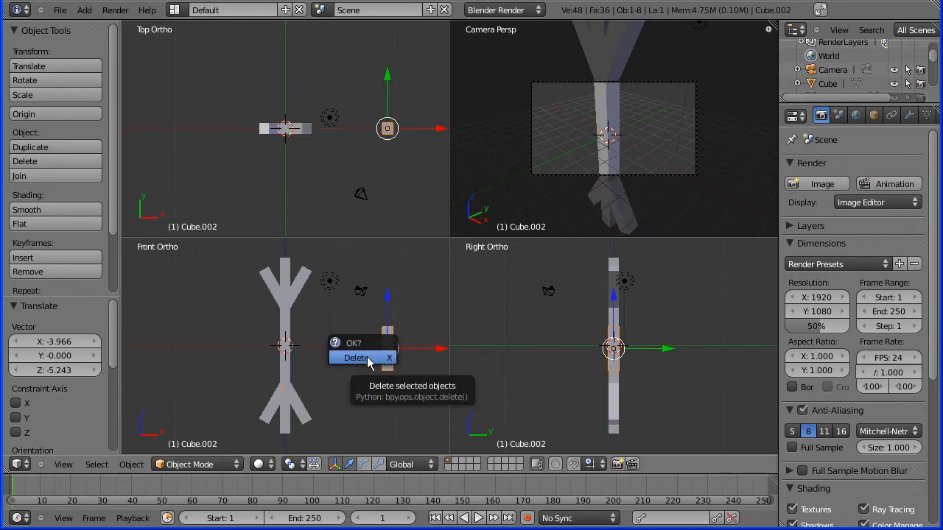
Delete the spare piece and select the arm pieces for duplicating into six arms
left_click(357, 358)
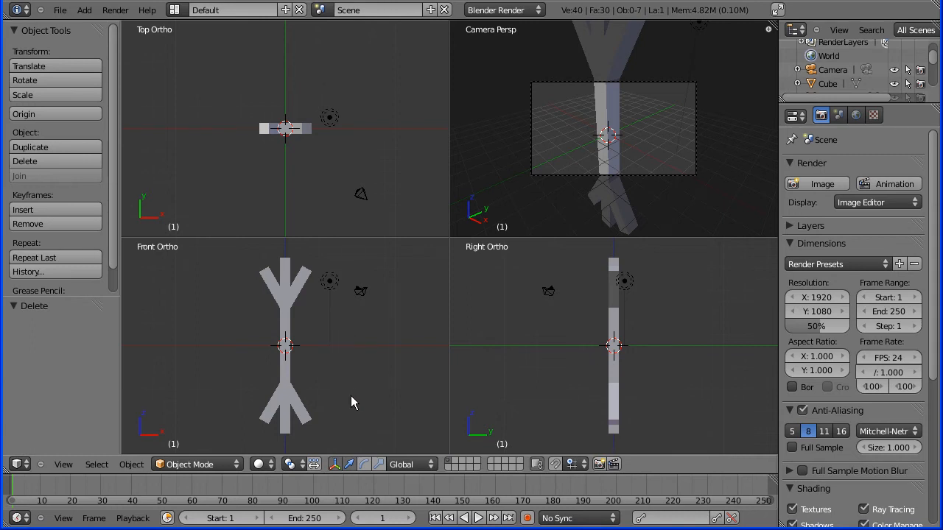
left_click(294, 403)
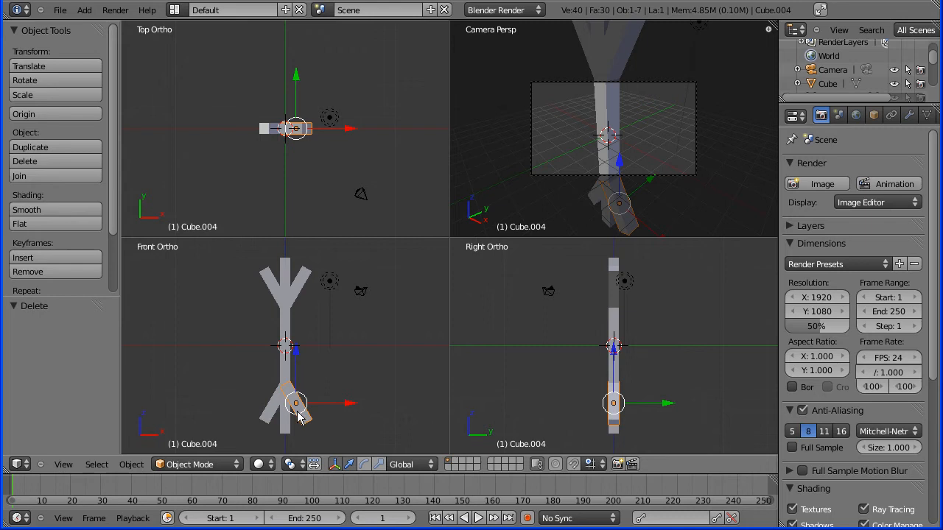
mouse_move(271, 419)
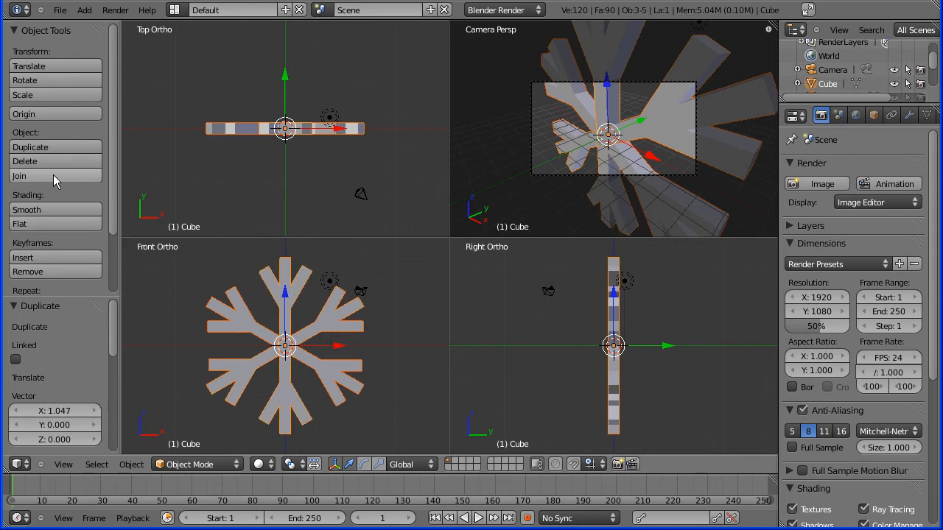
Join all snowflake pieces into one object and show its material settings
left_click(17, 175)
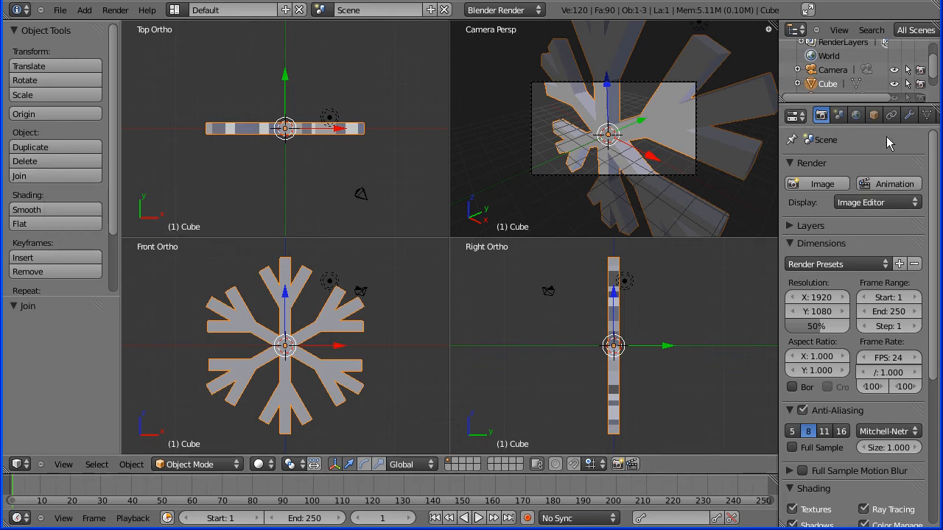
mouse_move(777, 159)
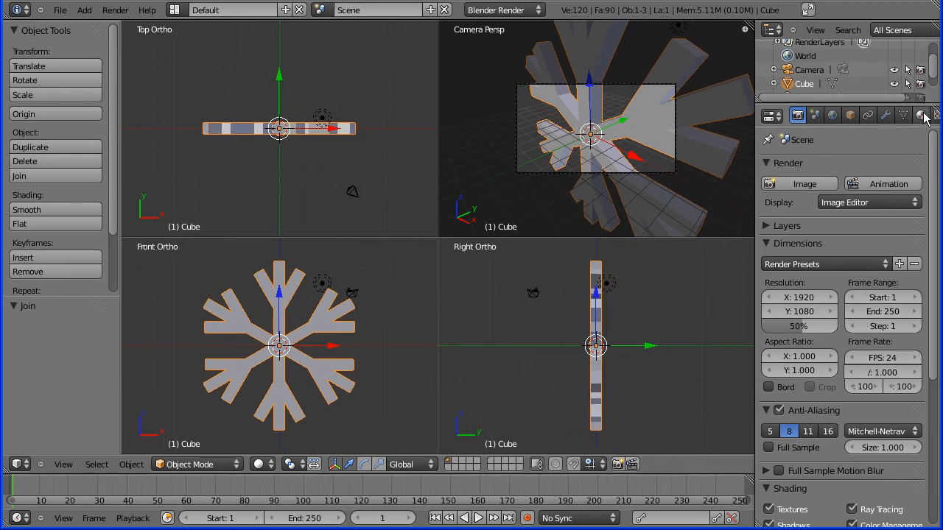
left_click(919, 115)
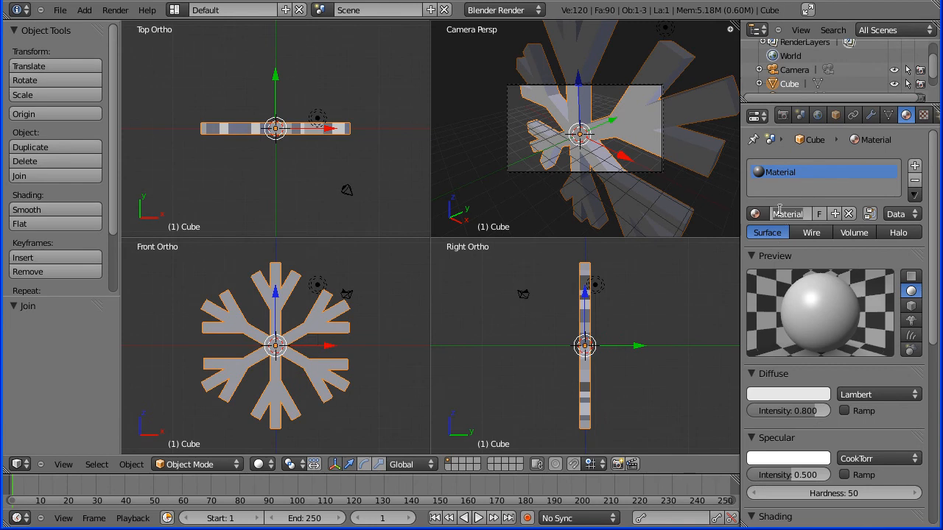
Name the material 'snow' with a pure white diffuse colour at intensity 1.000
double_click(787, 214)
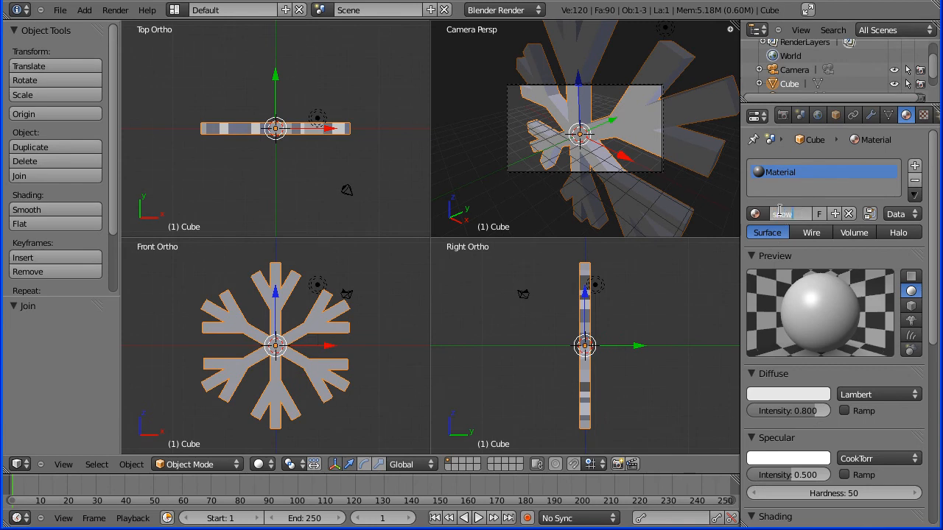
type("snow")
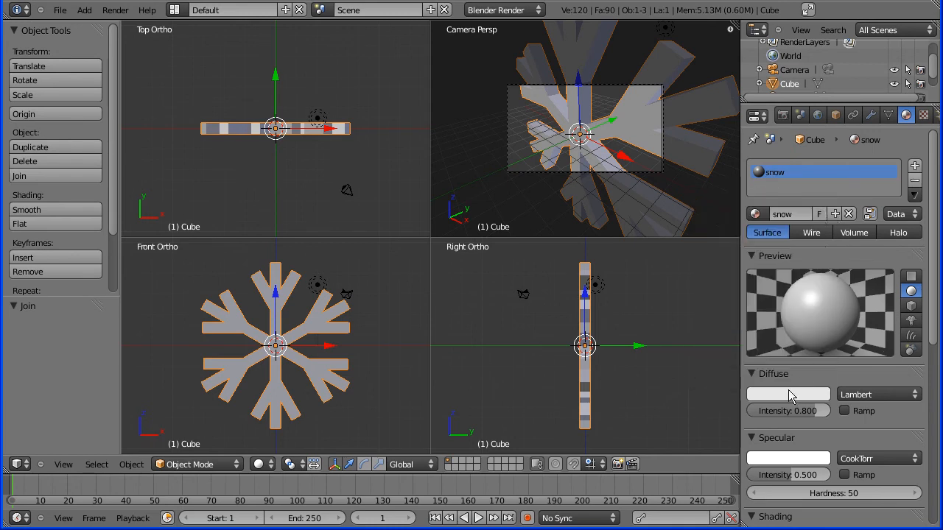
left_click(788, 395)
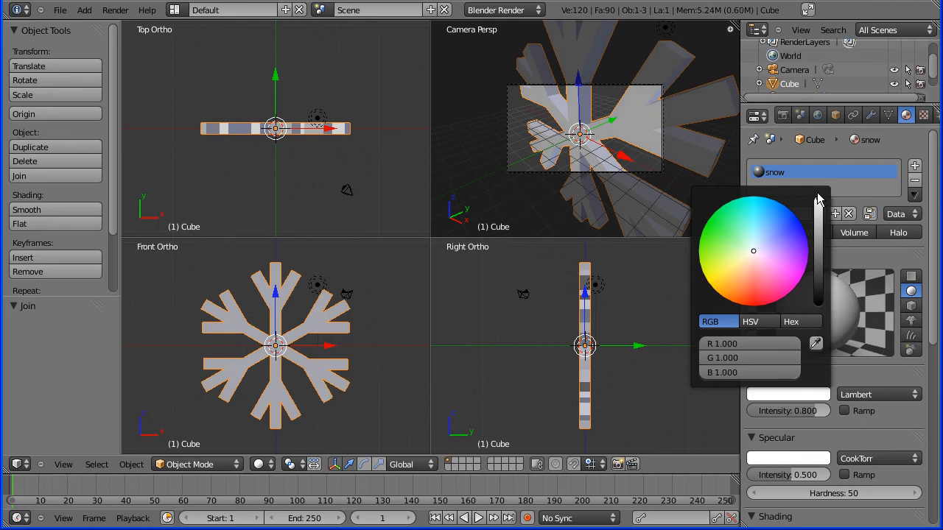
left_click(788, 409)
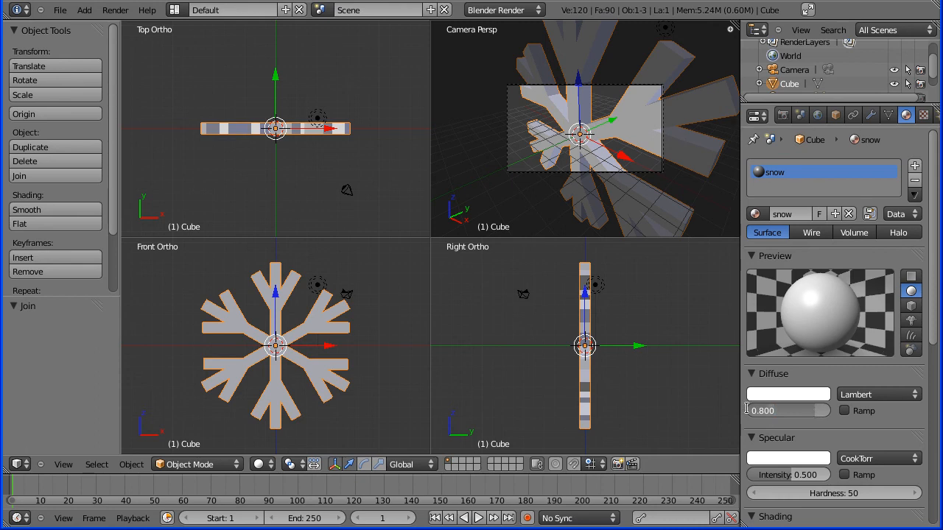
left_click(788, 410)
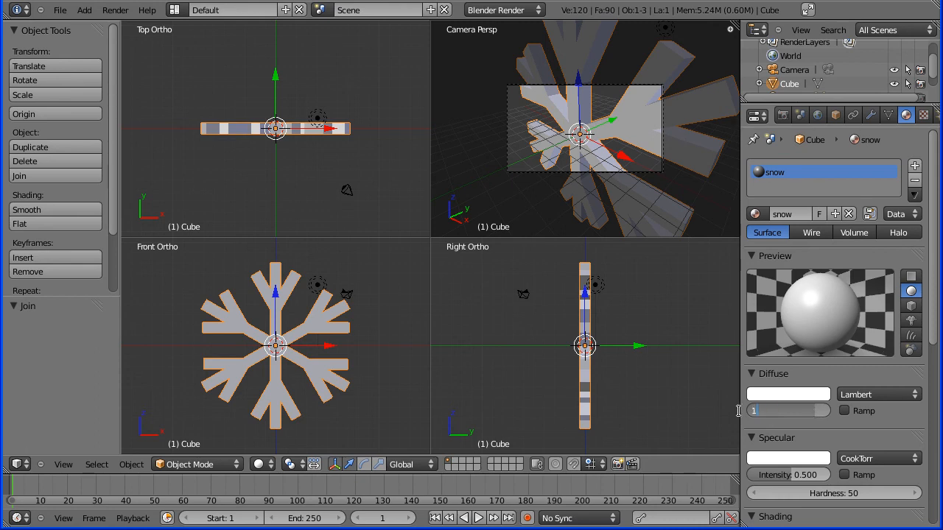
left_click(786, 410)
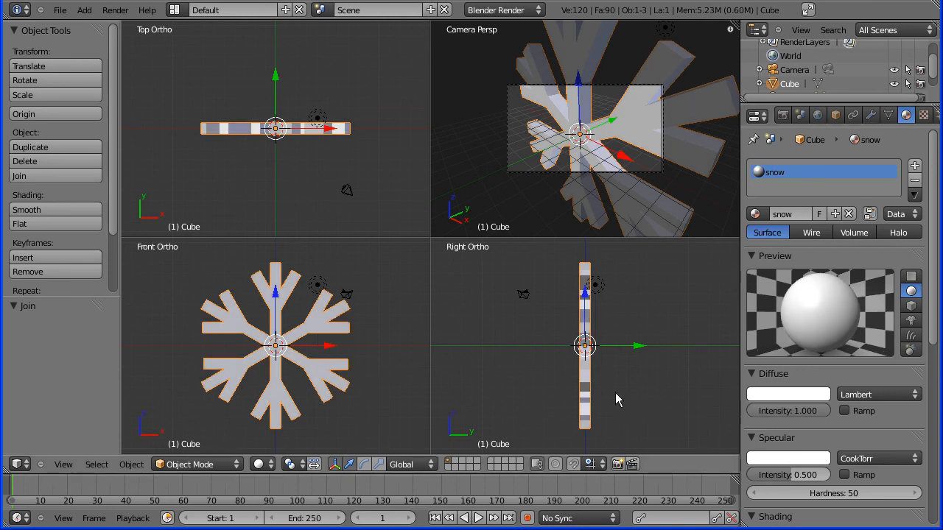
mouse_move(361, 289)
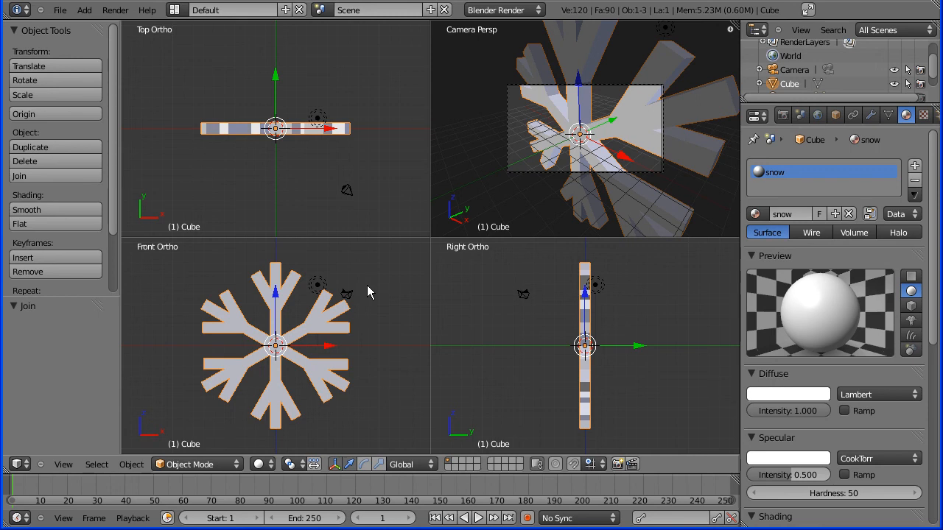
mouse_move(109, 146)
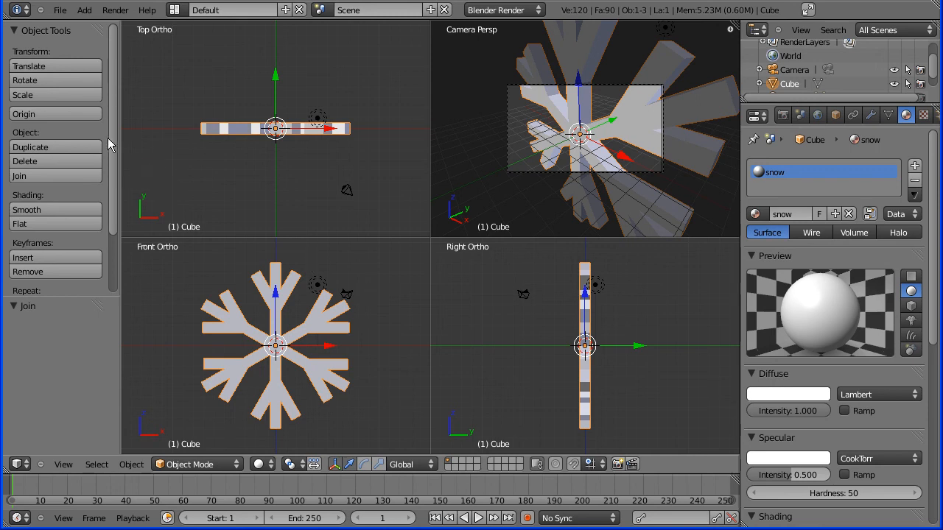